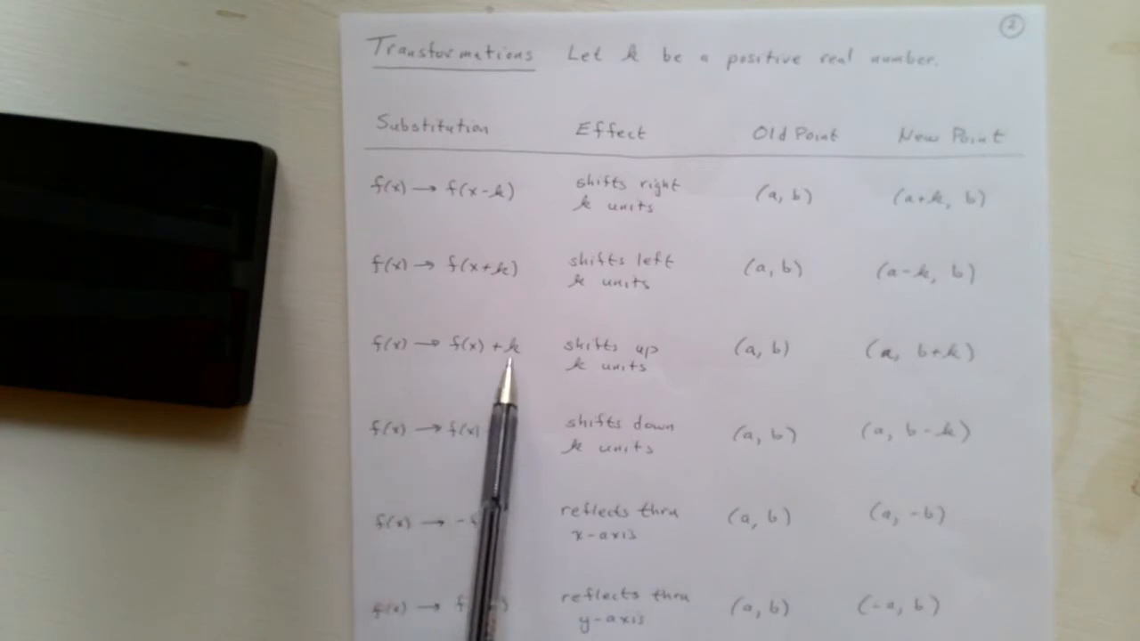
pyautogui.moveTo(602, 419)
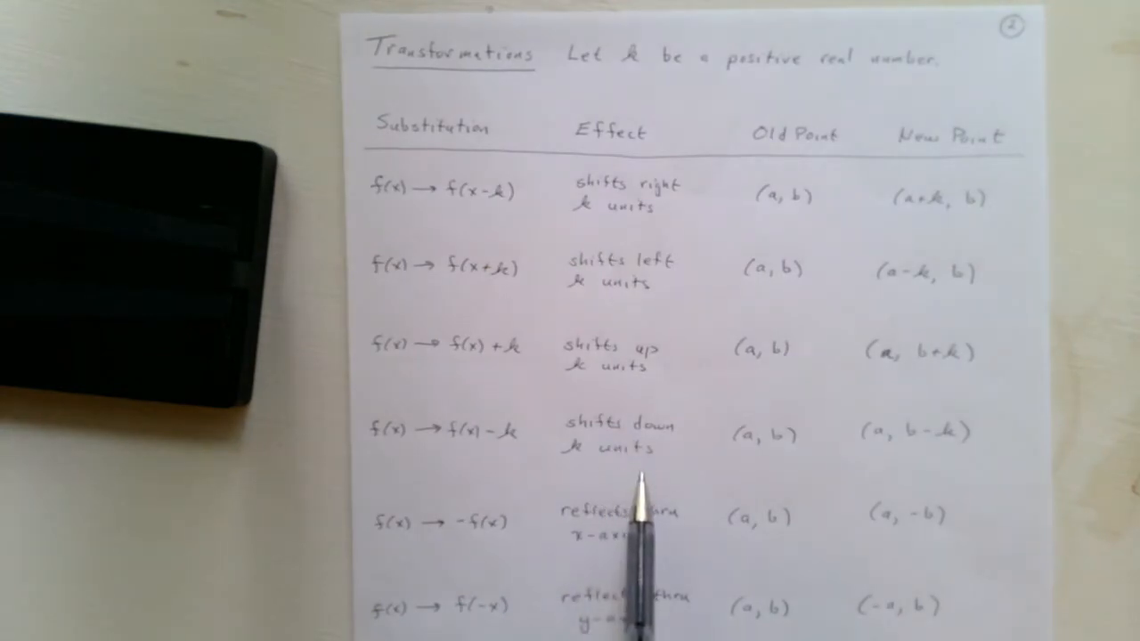
pyautogui.moveTo(526, 481)
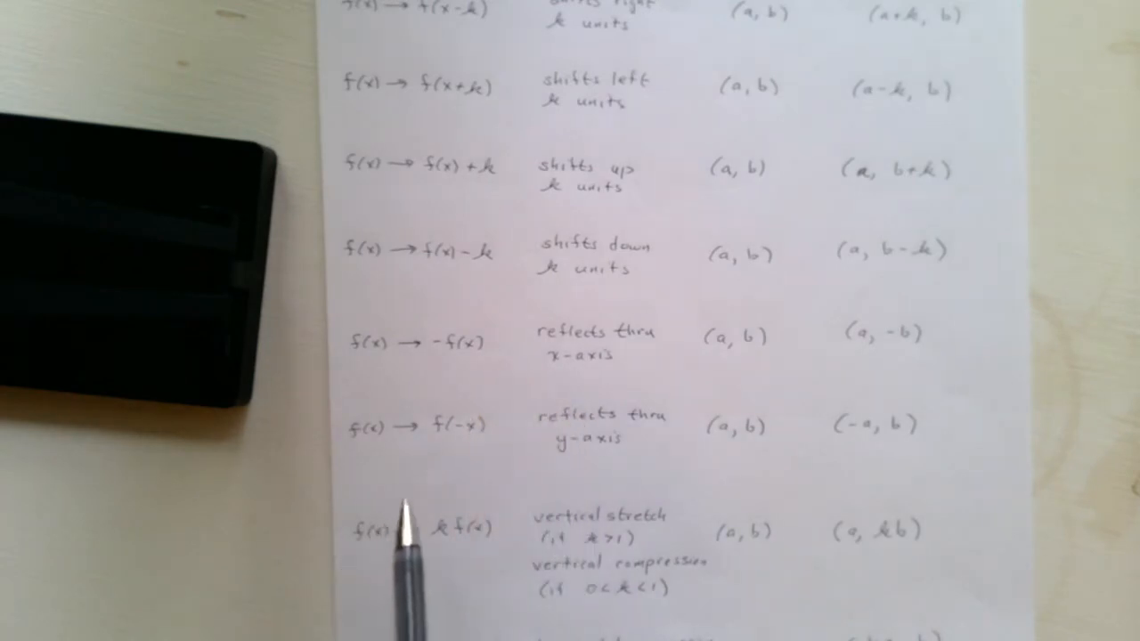
pyautogui.moveTo(365, 374)
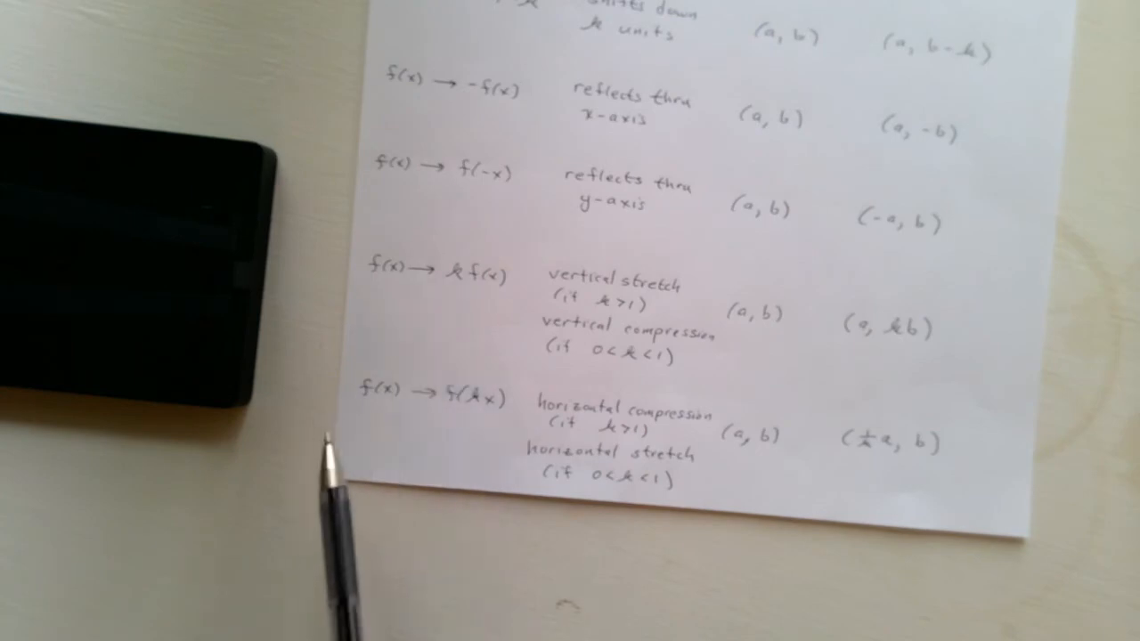
pyautogui.moveTo(436, 321)
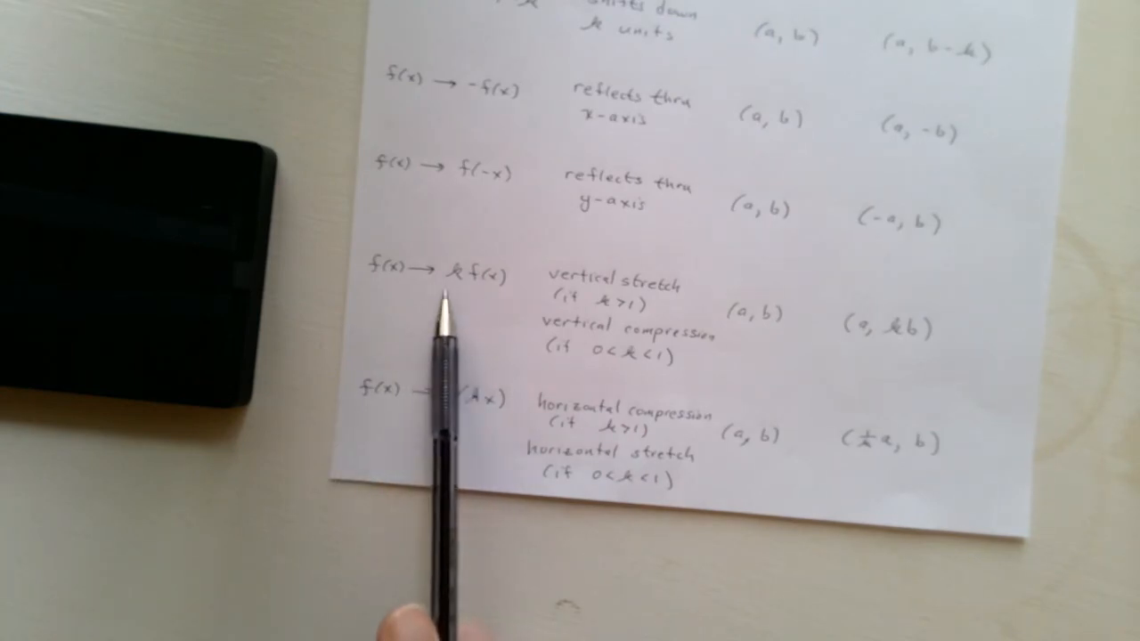